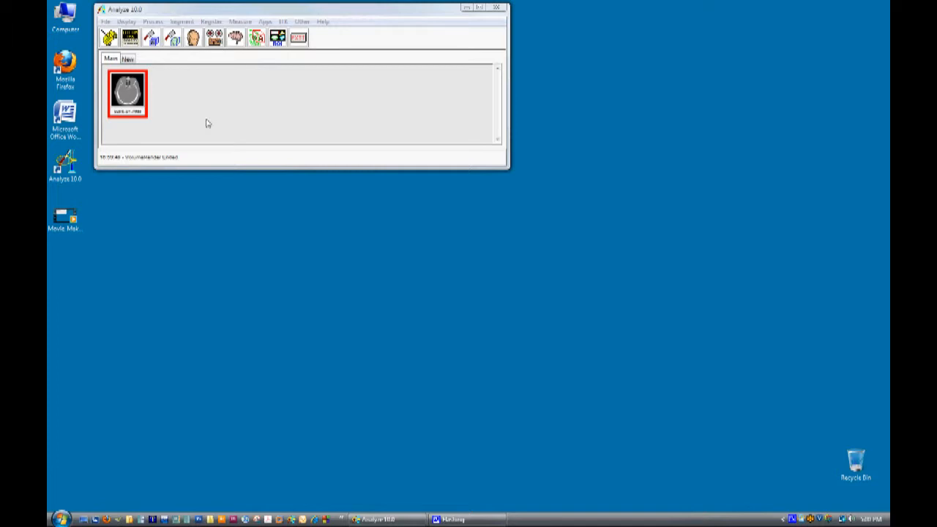
{"action": "mouse_move", "coordinate": [193, 38]}
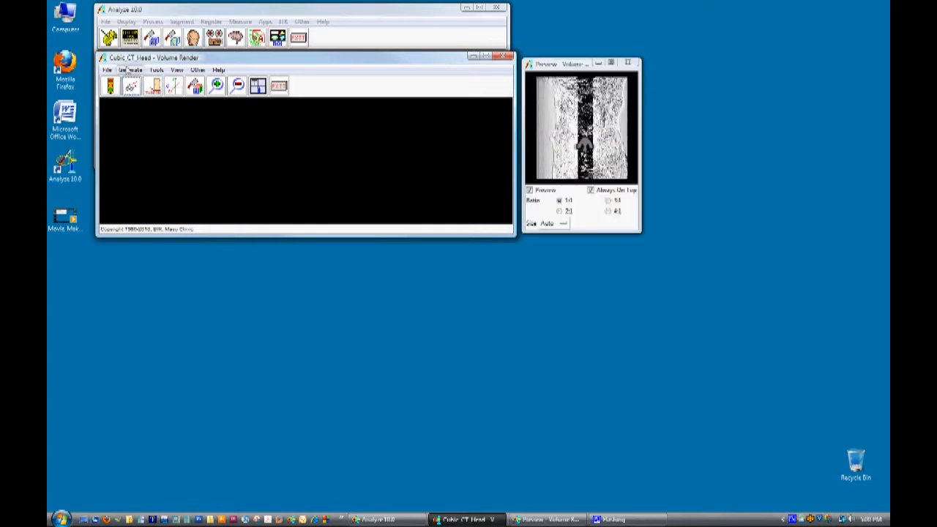
- Launch the movie sequence editor from the Generate menu of the CT head render
{"action": "left_click", "coordinate": [130, 70]}
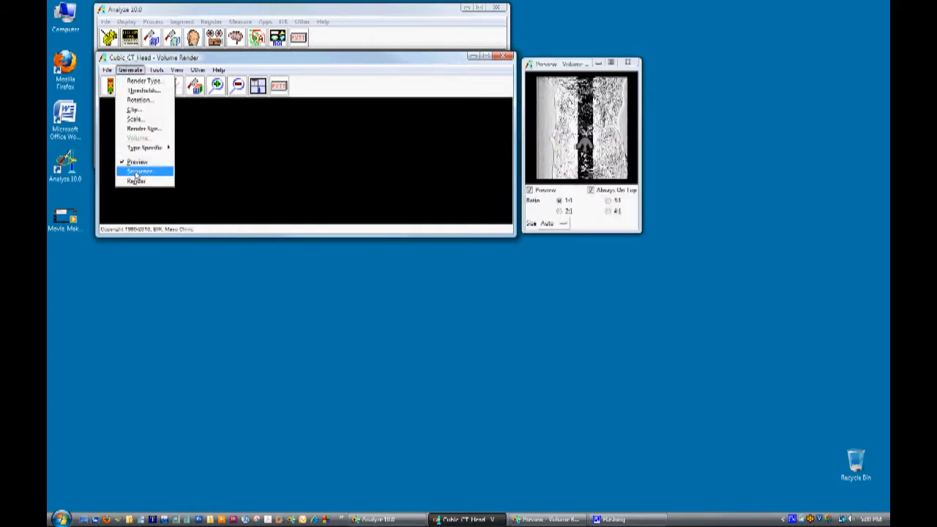
{"action": "left_click", "coordinate": [137, 169]}
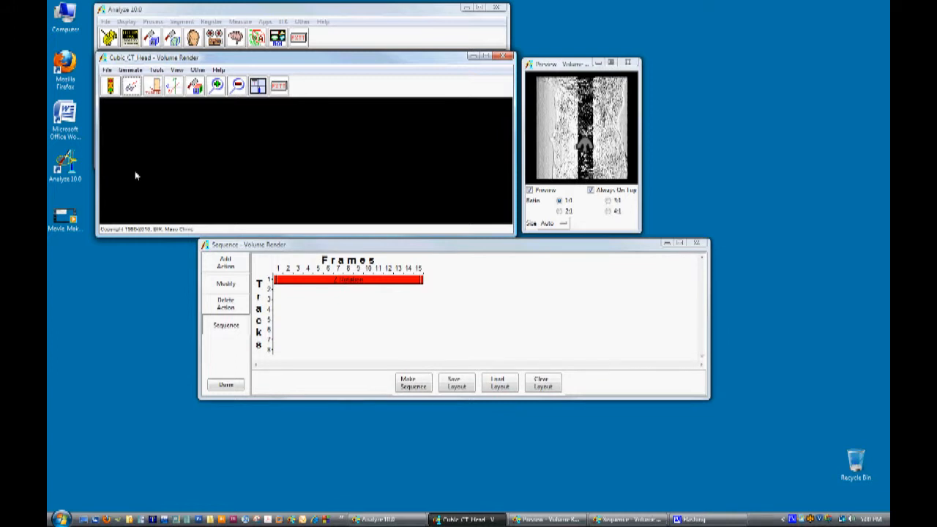
- Modify the red action so its Number of Frames becomes 32
{"action": "left_click", "coordinate": [225, 284]}
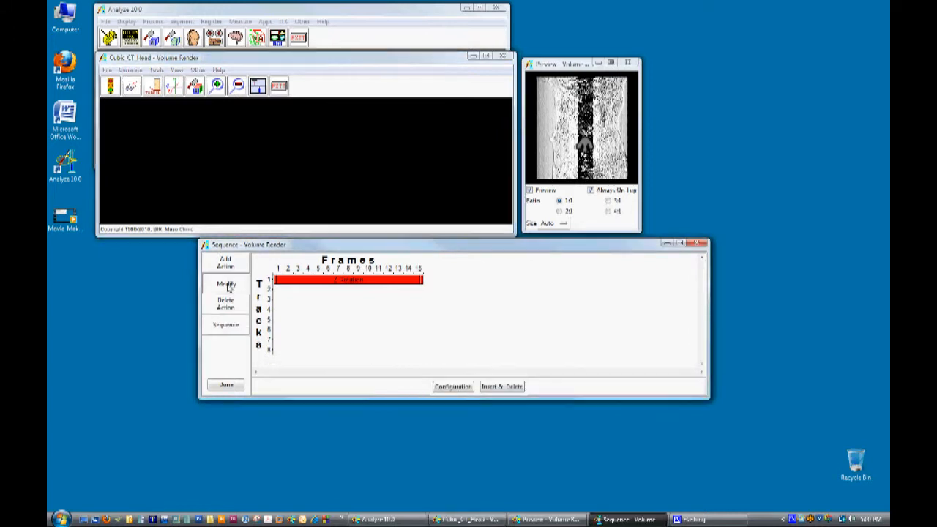
{"action": "left_click", "coordinate": [226, 283]}
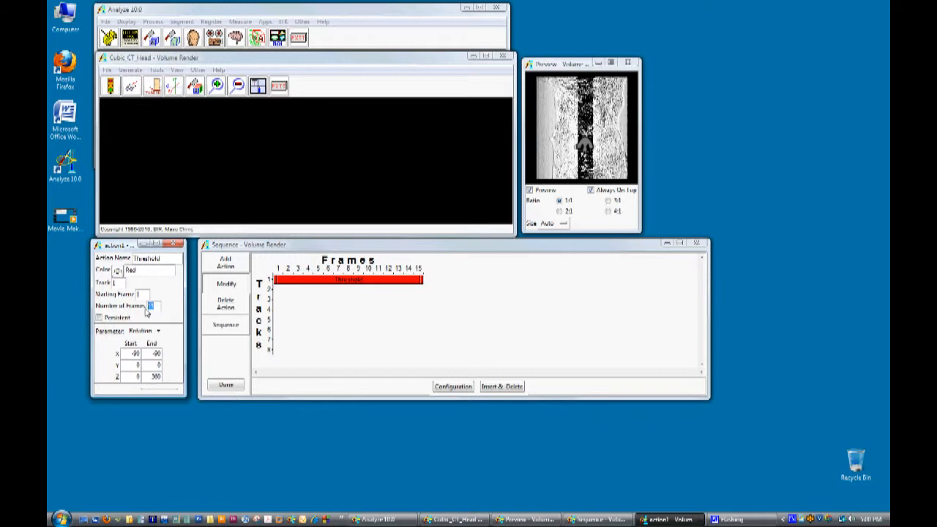
{"action": "type", "text": "32"}
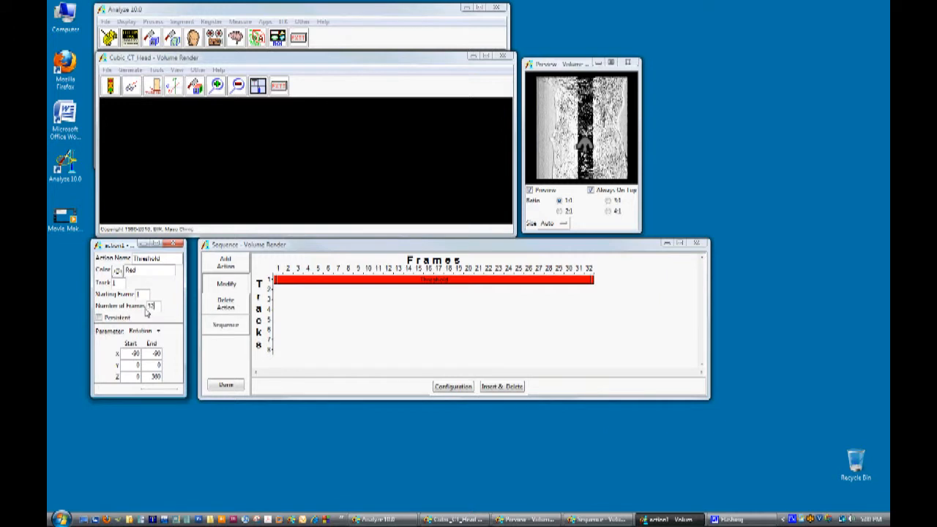
- Make the action a persistent Threshold change with minimum going from 5 to 245
{"action": "left_click", "coordinate": [158, 330]}
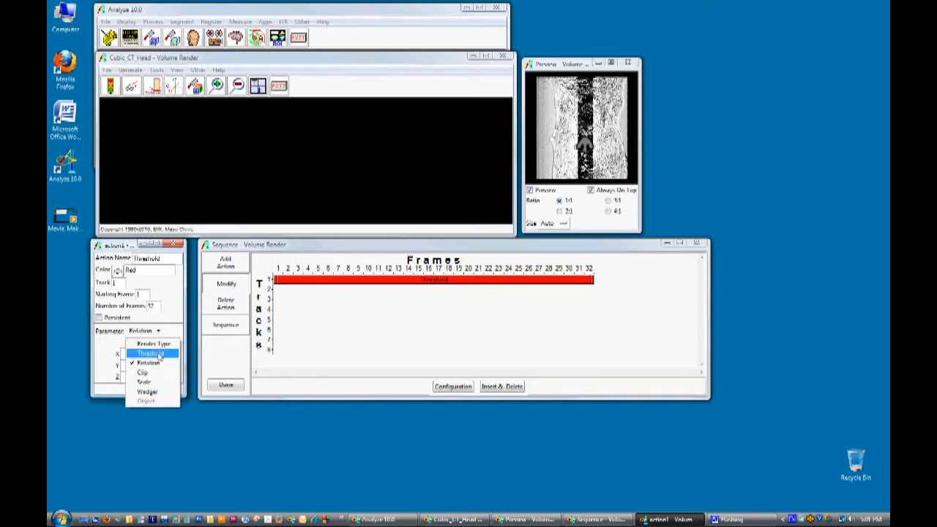
{"action": "left_click", "coordinate": [149, 353]}
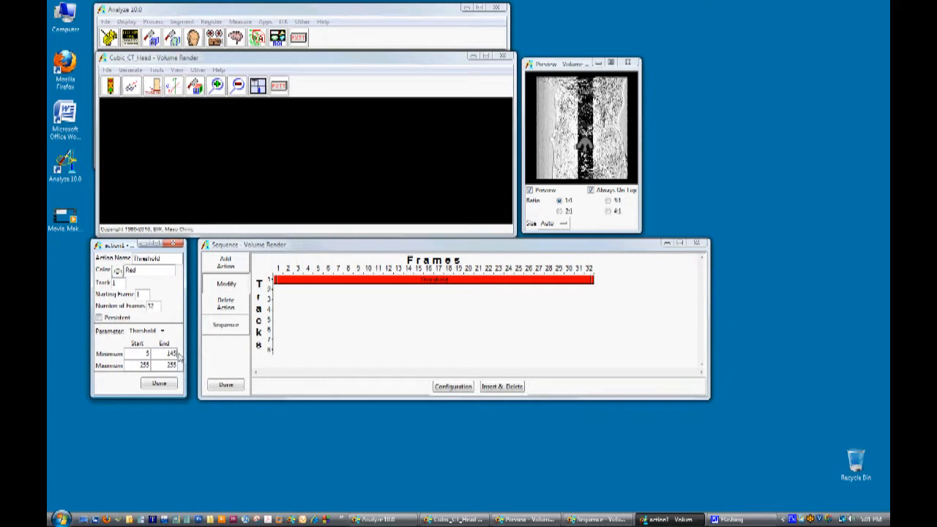
{"action": "mouse_move", "coordinate": [182, 357]}
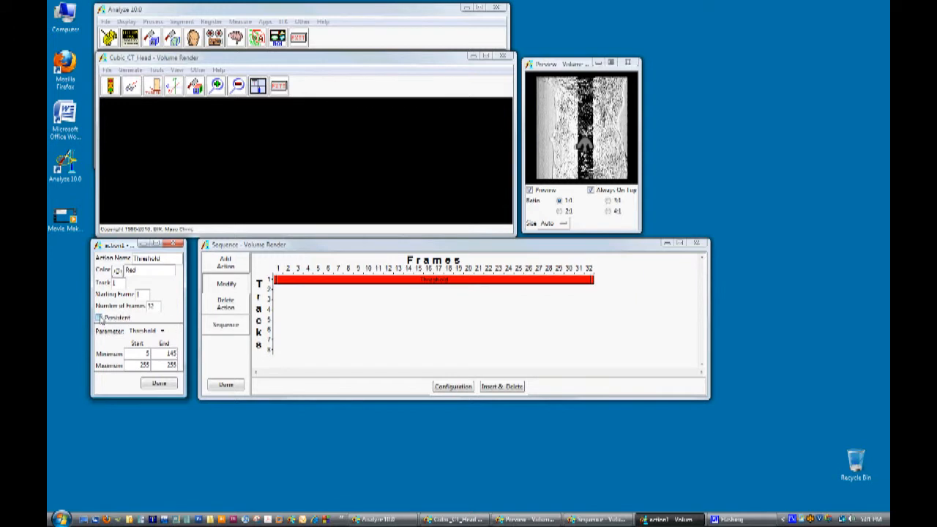
{"action": "left_click", "coordinate": [99, 318]}
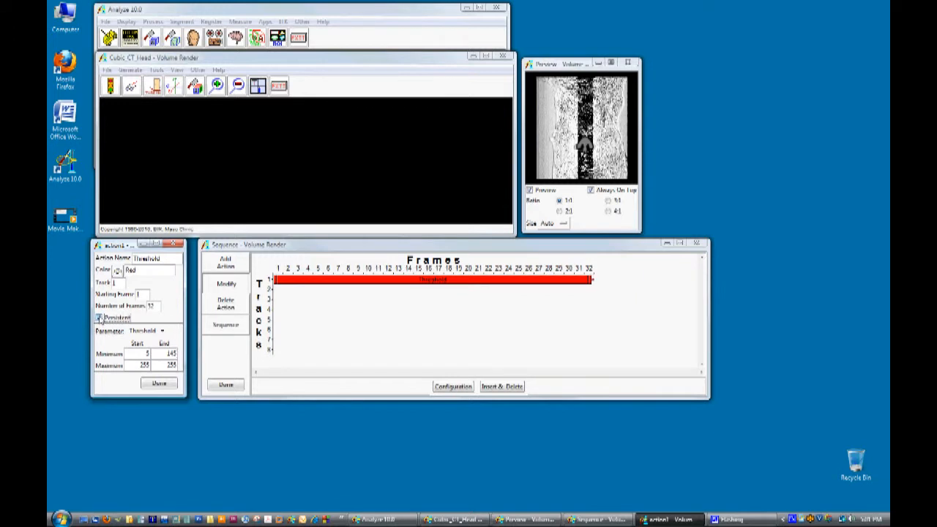
{"action": "left_click", "coordinate": [226, 325]}
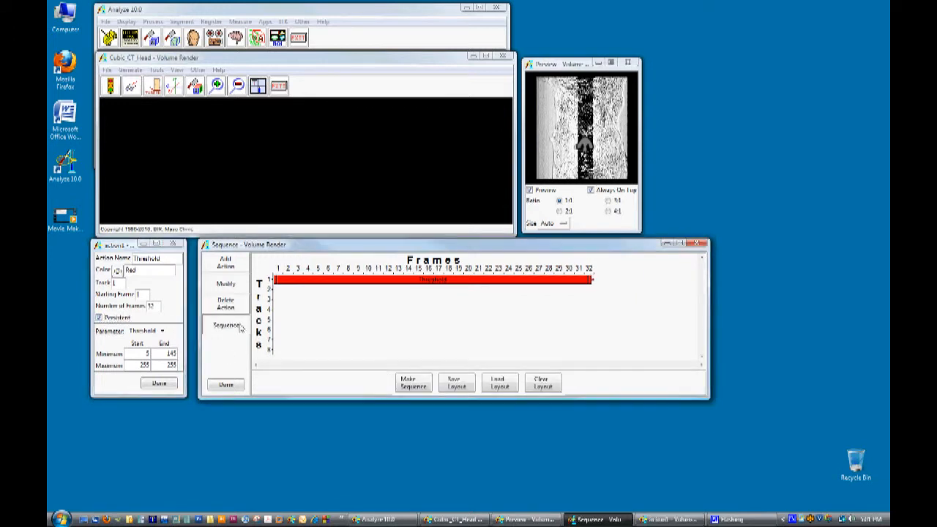
- Build the 32-frame threshold sequence and preview the rendered skull
{"action": "left_click", "coordinate": [412, 383]}
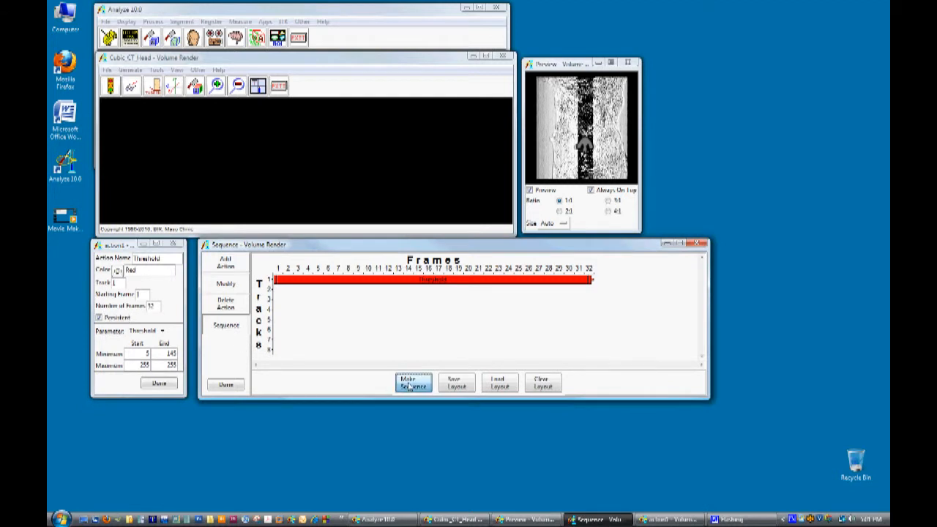
{"action": "left_click", "coordinate": [413, 382]}
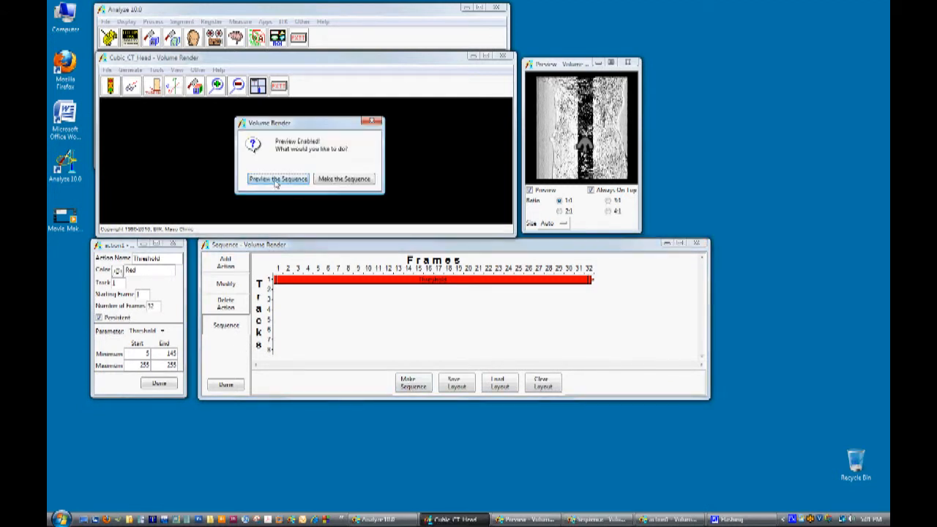
{"action": "left_click", "coordinate": [278, 178]}
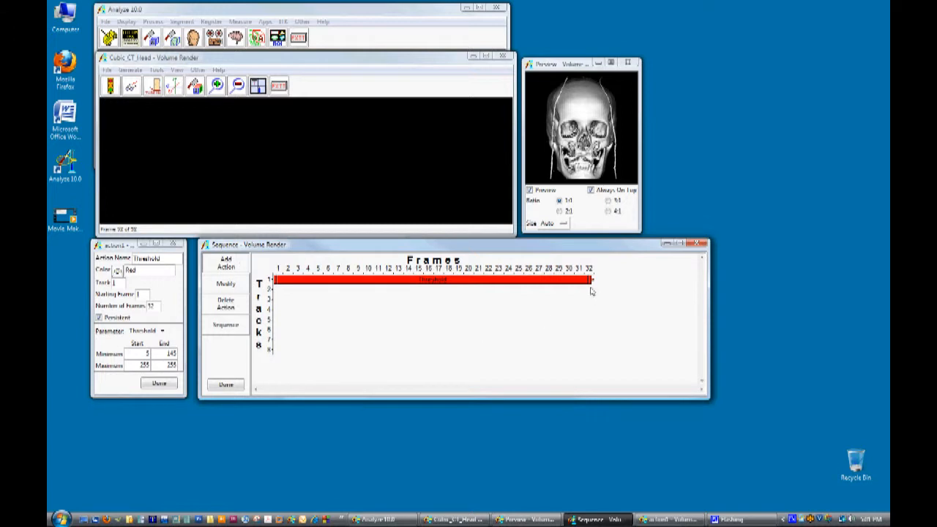
- Add a green Rotation action from frame 33 turning the head 0 to 360 about Z
{"action": "left_click", "coordinate": [225, 284]}
{"action": "type", "text": "Rotation"}
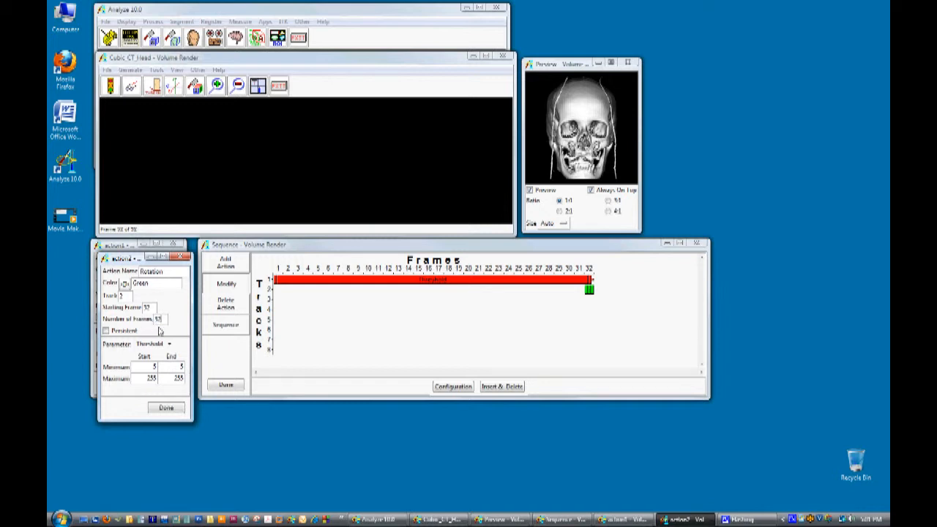
{"action": "left_click", "coordinate": [168, 344]}
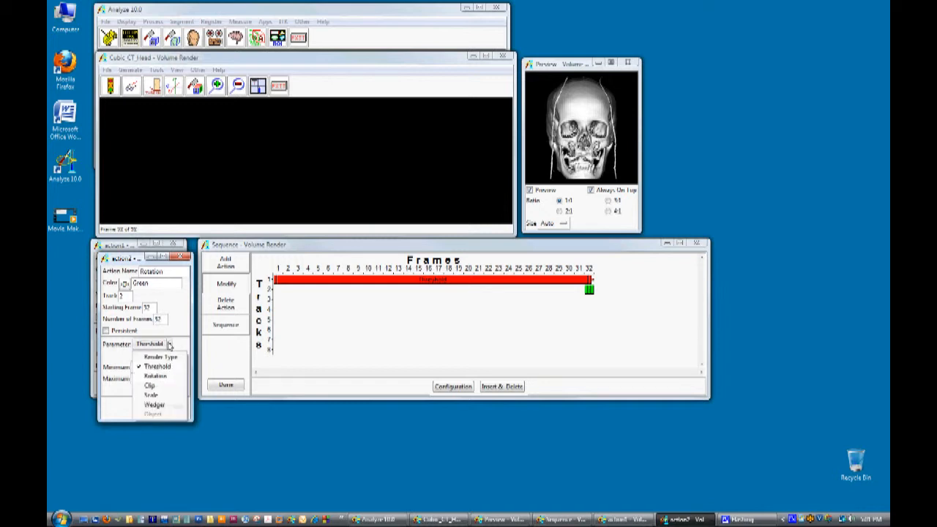
{"action": "left_click", "coordinate": [156, 366]}
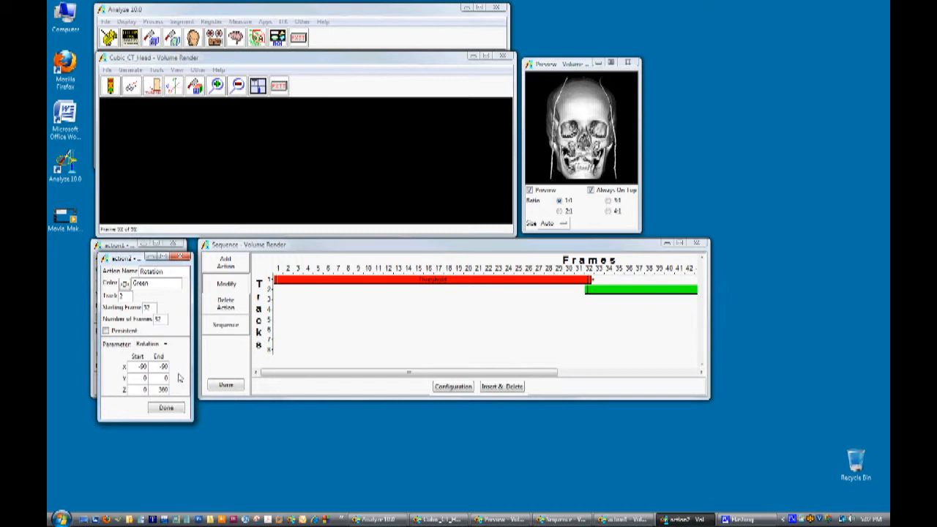
- Build and preview the combined 42-frame threshold-and-rotation sequence
{"action": "left_click", "coordinate": [225, 325]}
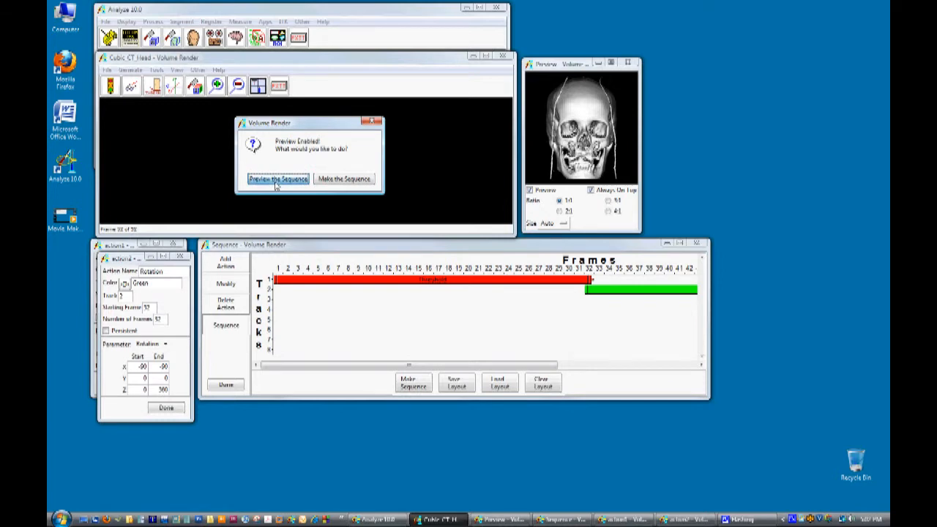
{"action": "left_click", "coordinate": [278, 178]}
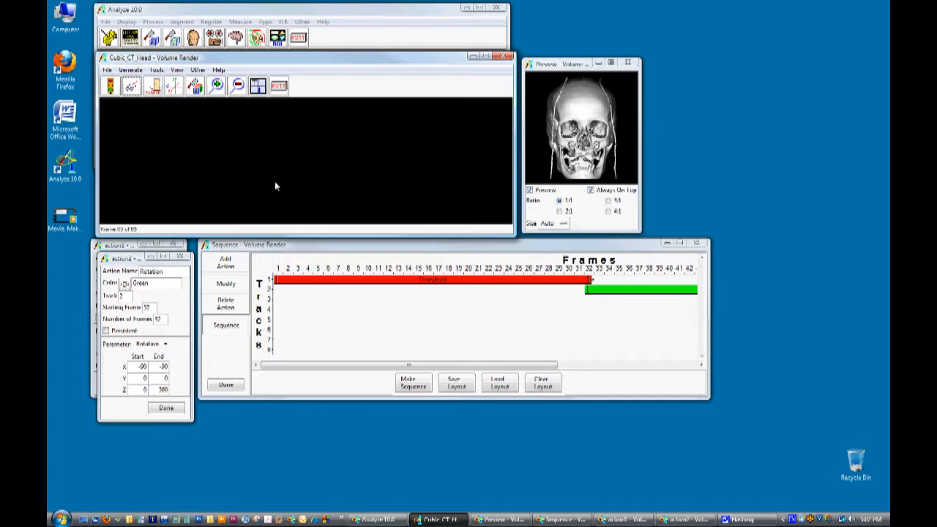
- Save renderings after each render to the Analyze Workspace under the name Movie1
{"action": "left_click", "coordinate": [105, 71]}
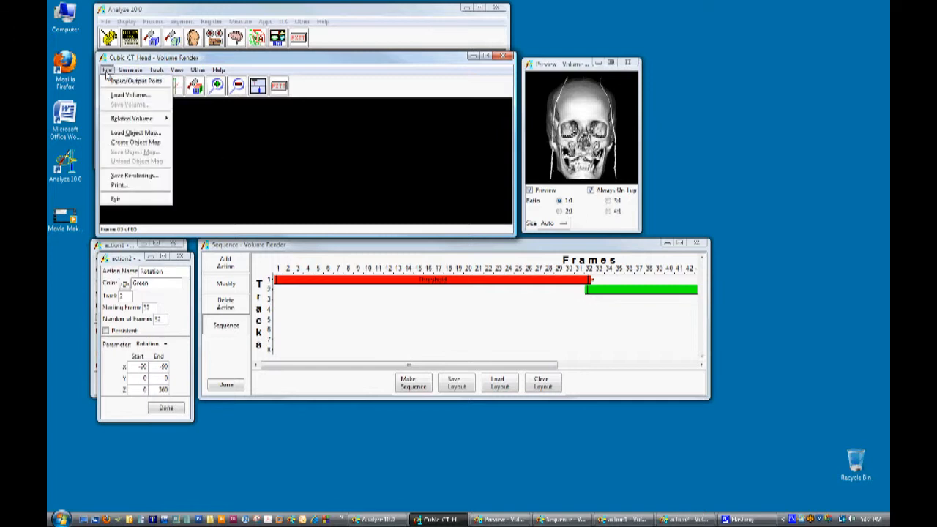
{"action": "left_click", "coordinate": [134, 175]}
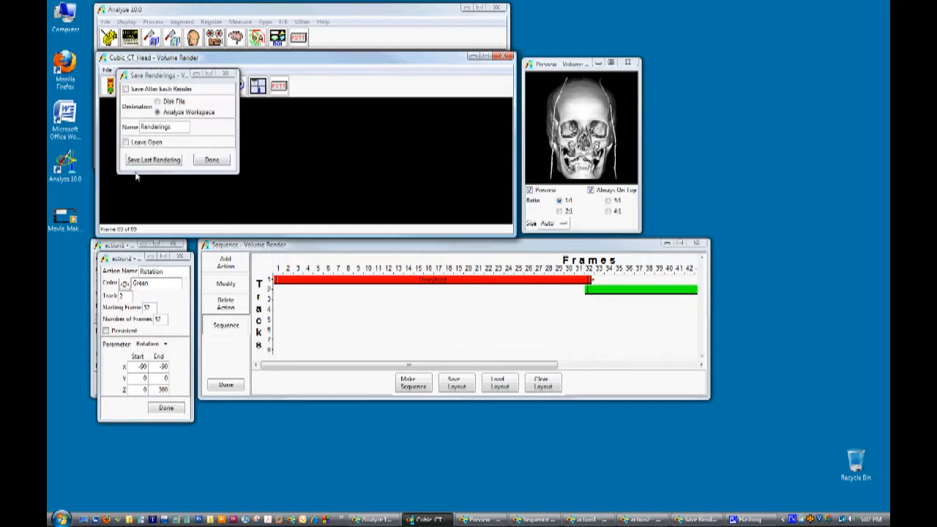
{"action": "left_click", "coordinate": [125, 88]}
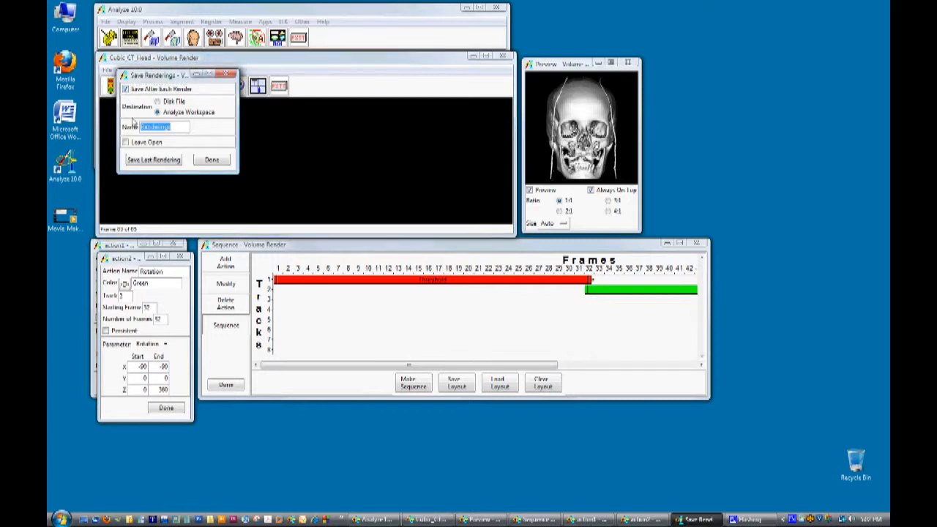
{"action": "type", "text": "Movie"}
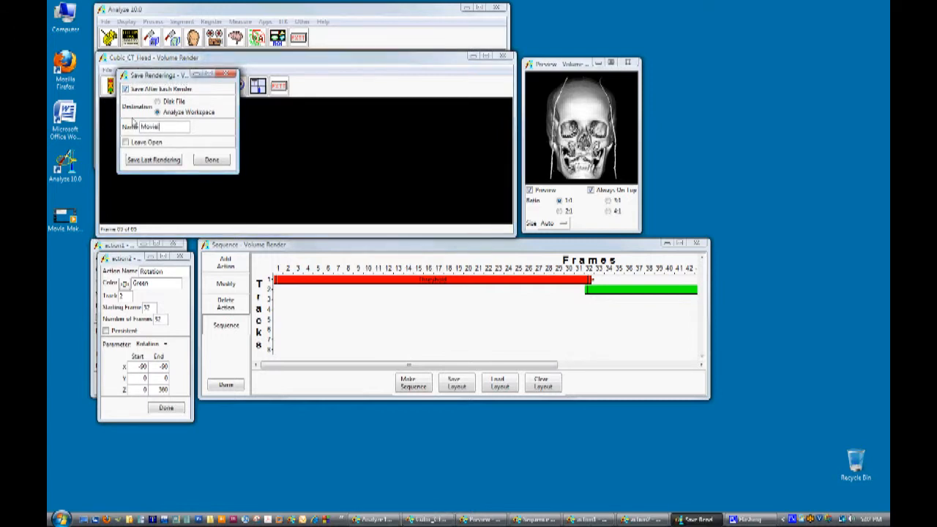
{"action": "type", "text": "1"}
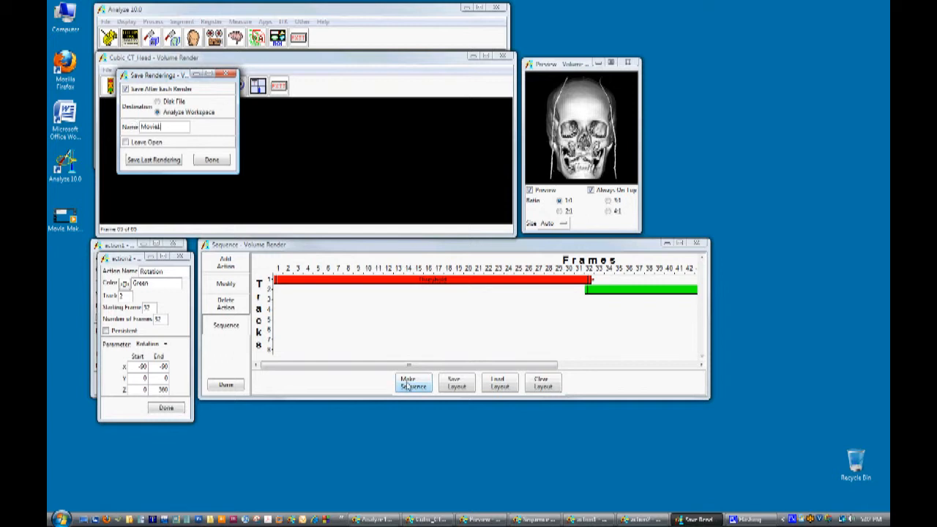
- Render the full sequence into Movie1, which plays the rotating skull
{"action": "left_click", "coordinate": [412, 384]}
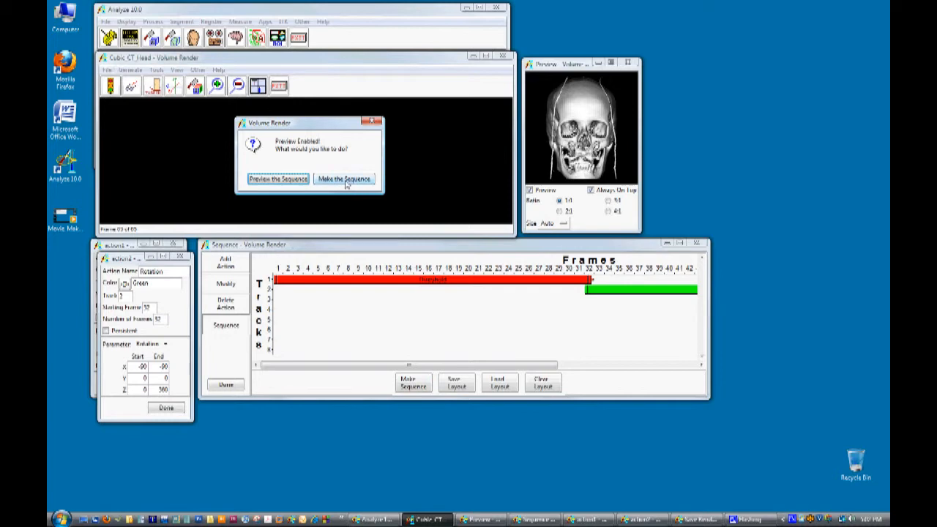
{"action": "left_click", "coordinate": [278, 179]}
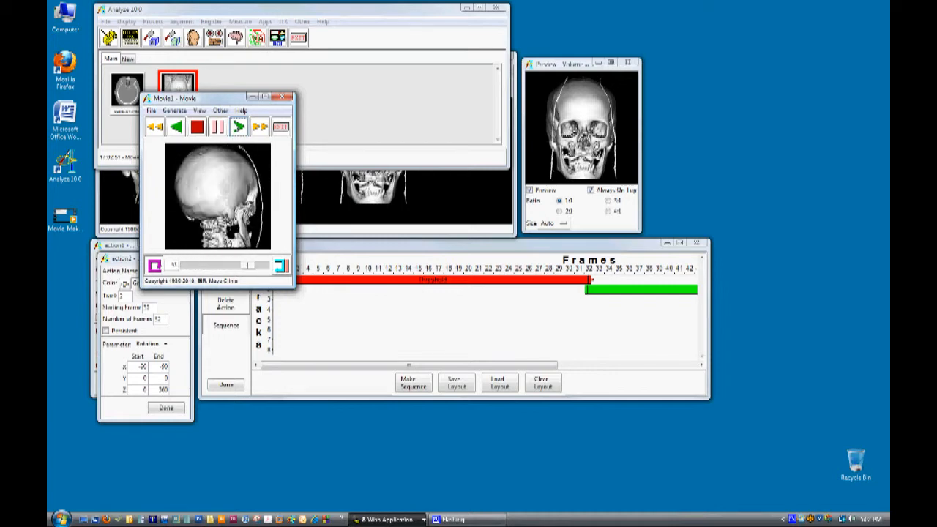
- Close the player and set Movie1 to save out in AVI format
{"action": "left_click", "coordinate": [237, 126]}
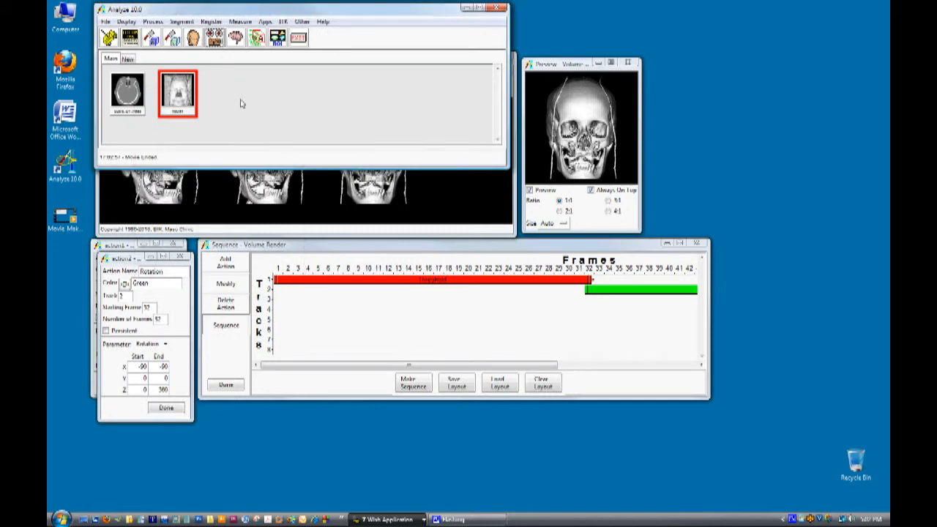
{"action": "left_click", "coordinate": [107, 22]}
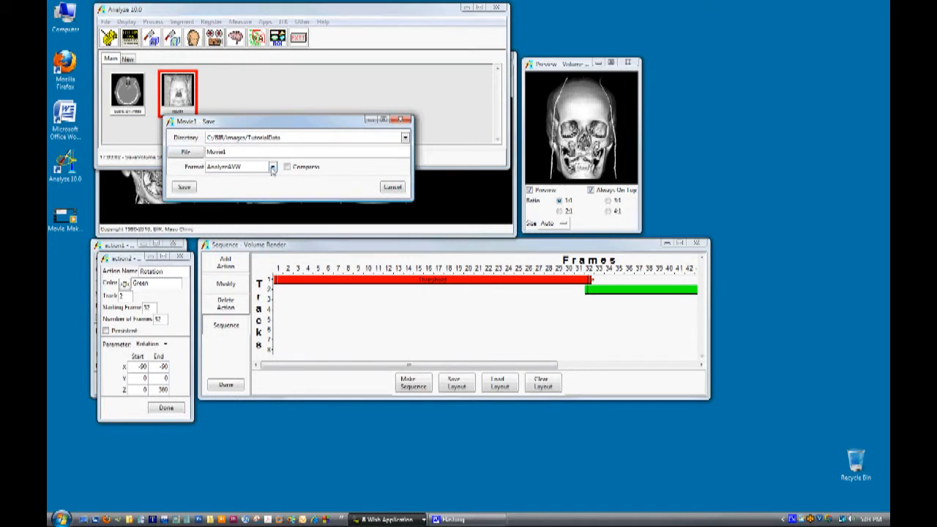
{"action": "left_click", "coordinate": [272, 166]}
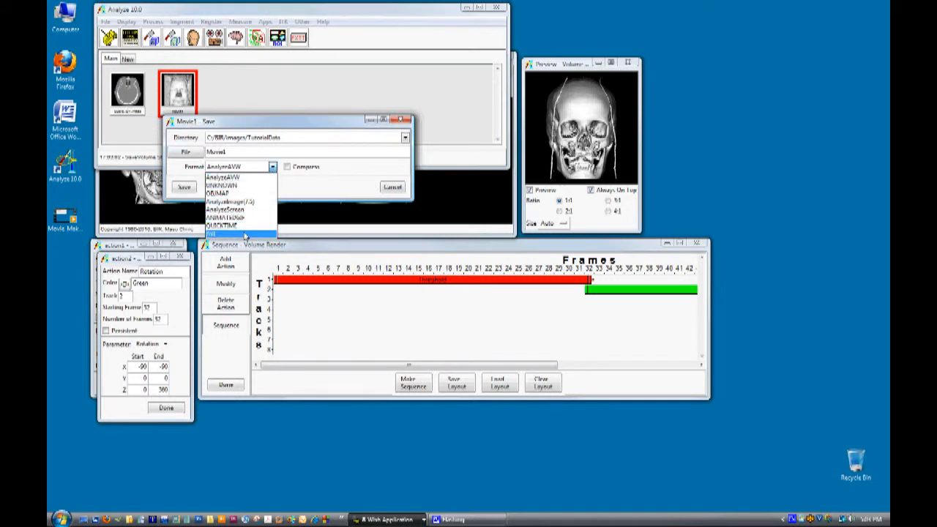
{"action": "left_click", "coordinate": [228, 236]}
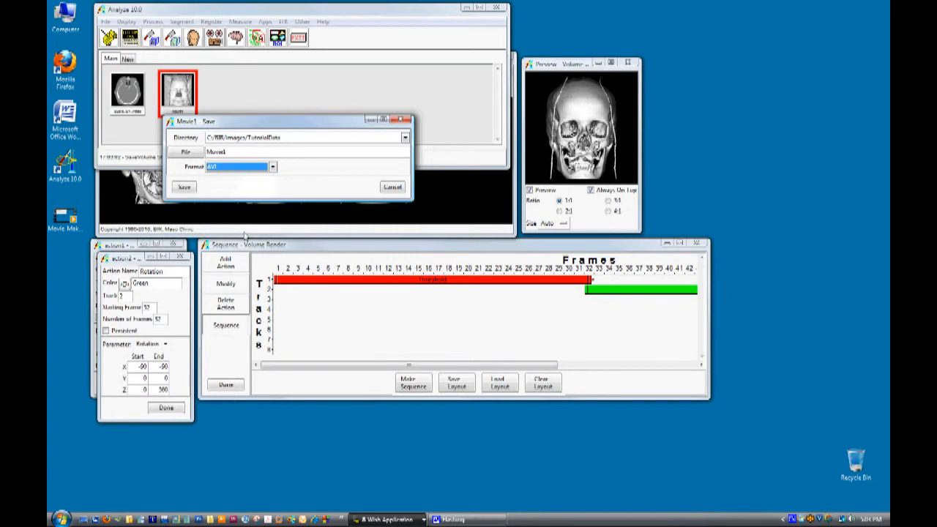